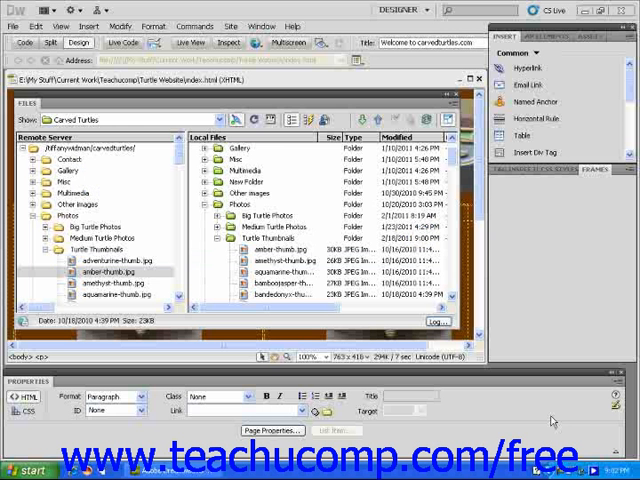
# Get adventurine-thumb.jpg from the Remote Server into the local Turtle Thumbnails folder.
pyautogui.click(596, 169)
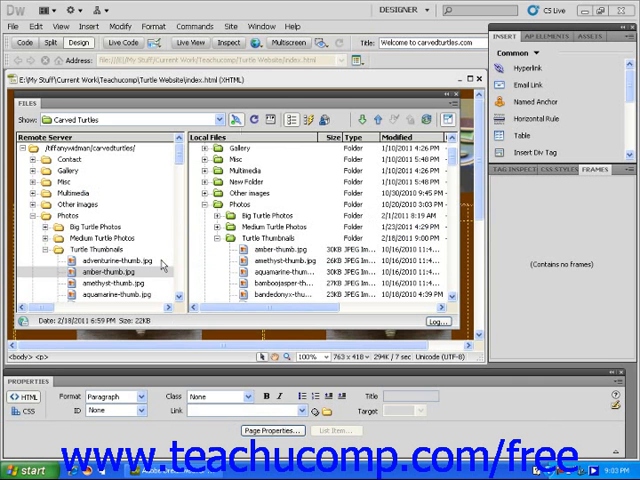
pyautogui.click(106, 260)
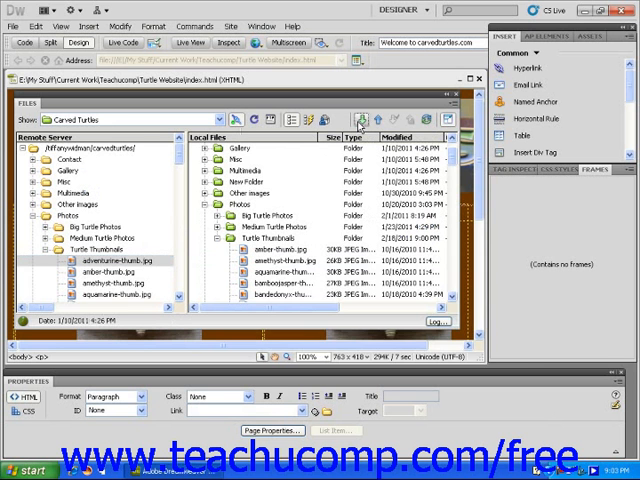
pyautogui.click(361, 120)
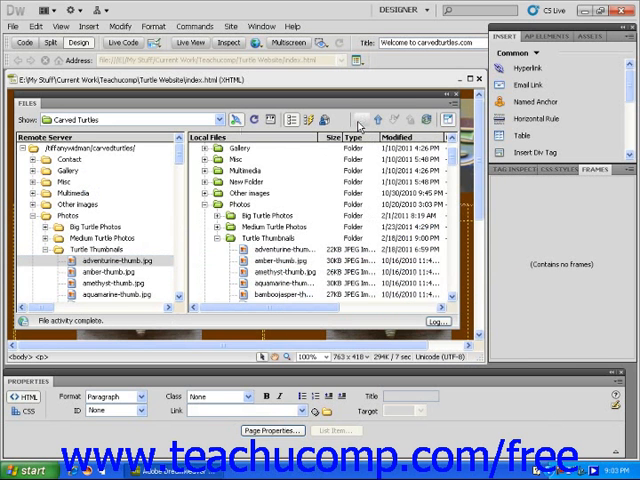